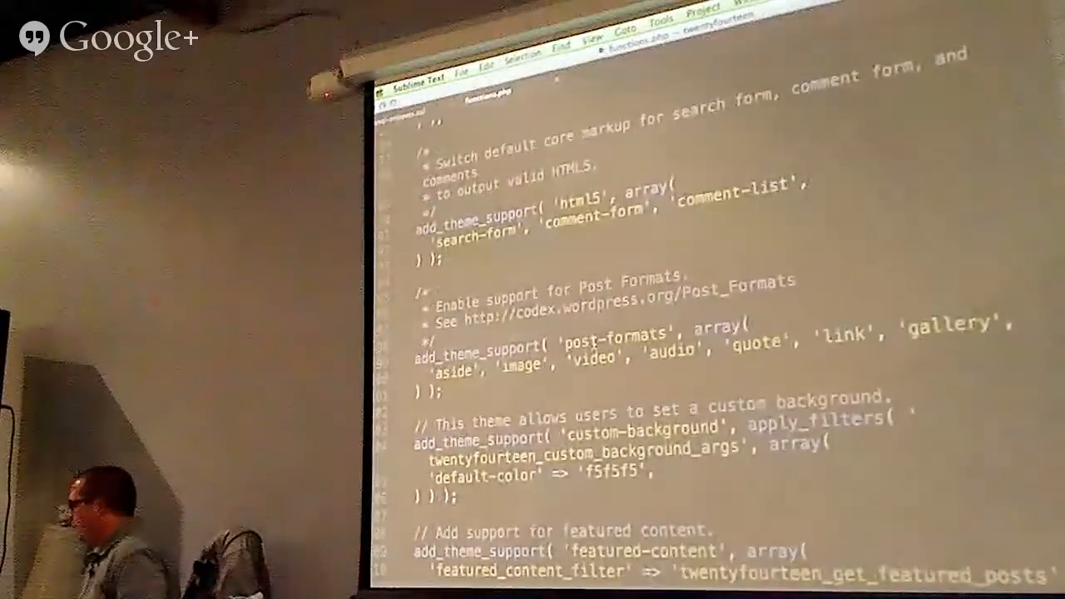
# Scroll up through functions.php to review the theme's add_theme_support declarations.
pyautogui.scroll(3)
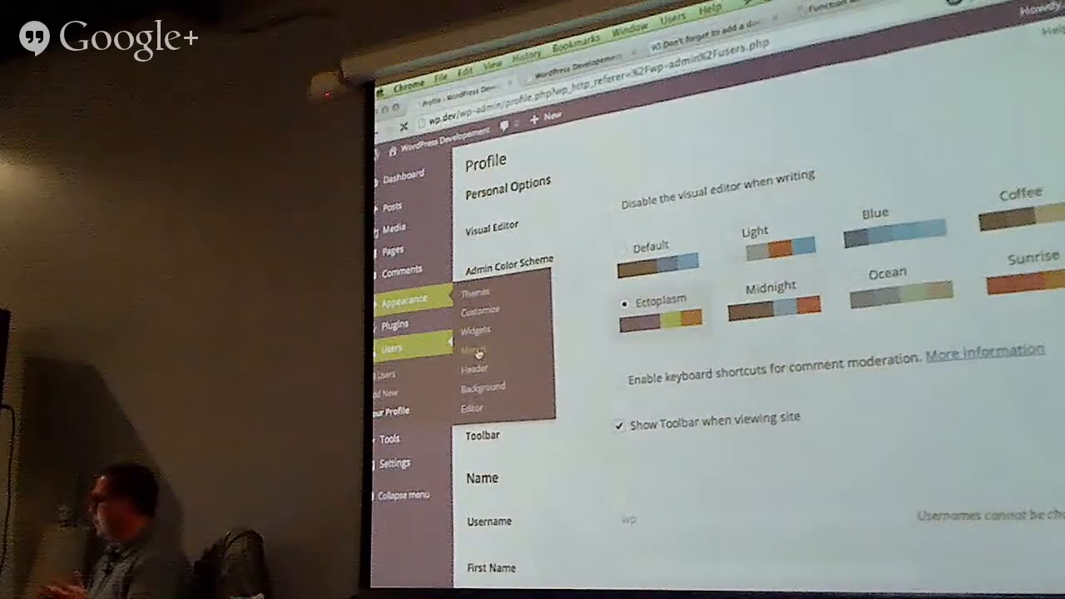
# Under Appearance > Menus, name a new menu 'Test Menu' and create it.
pyautogui.click(473, 349)
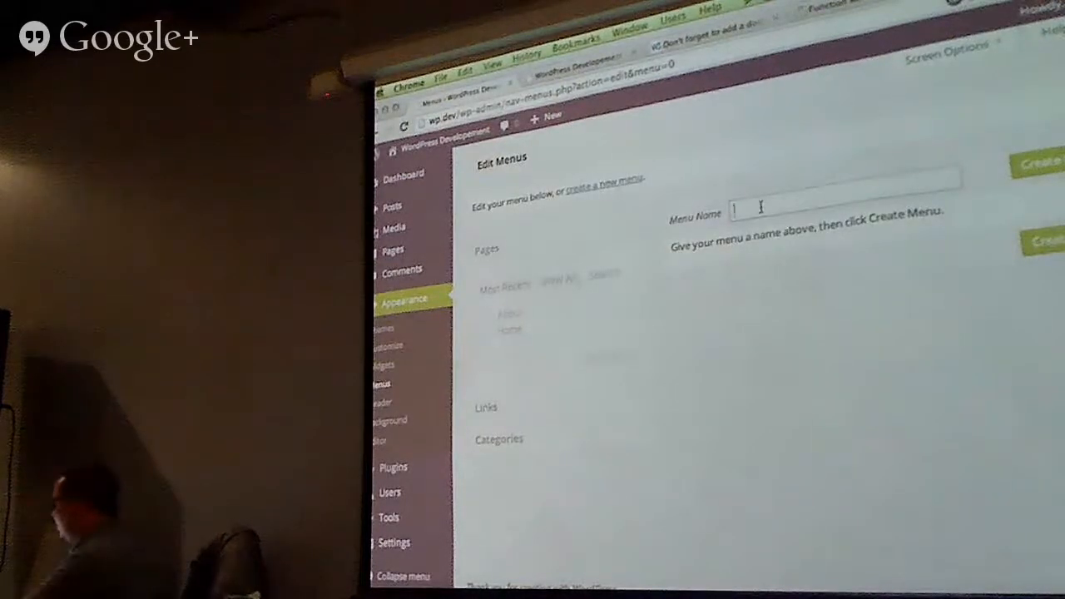
pyautogui.write('Test')
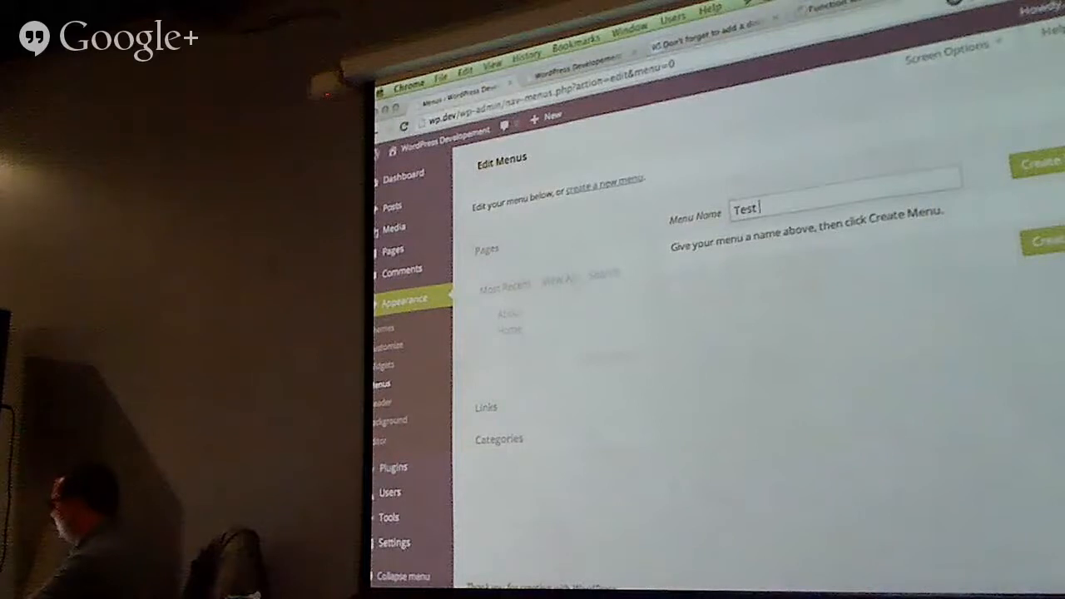
pyautogui.write('Menu')
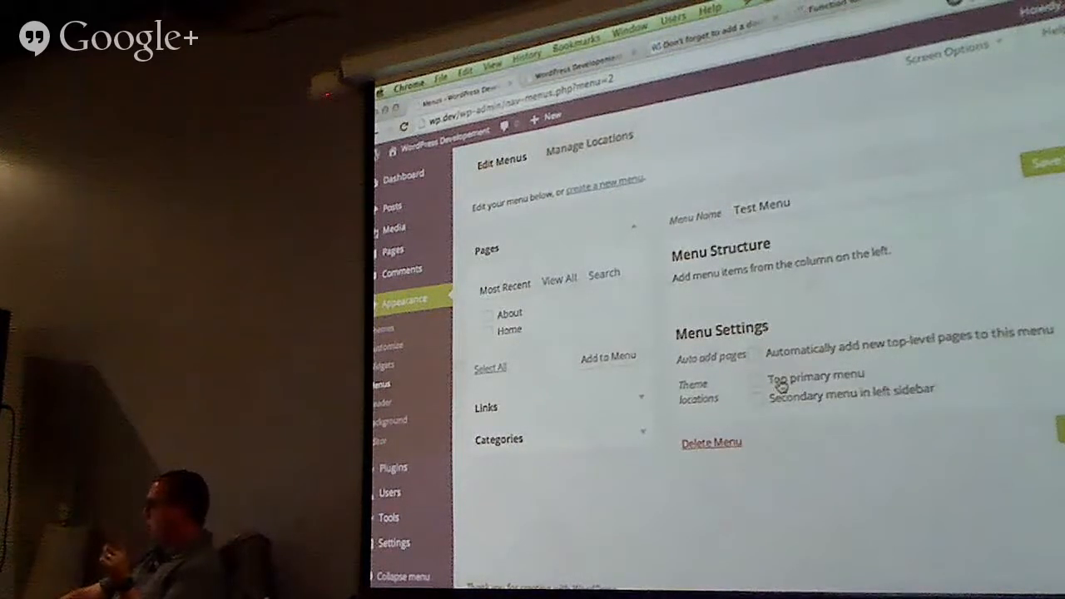
pyautogui.moveTo(803, 408)
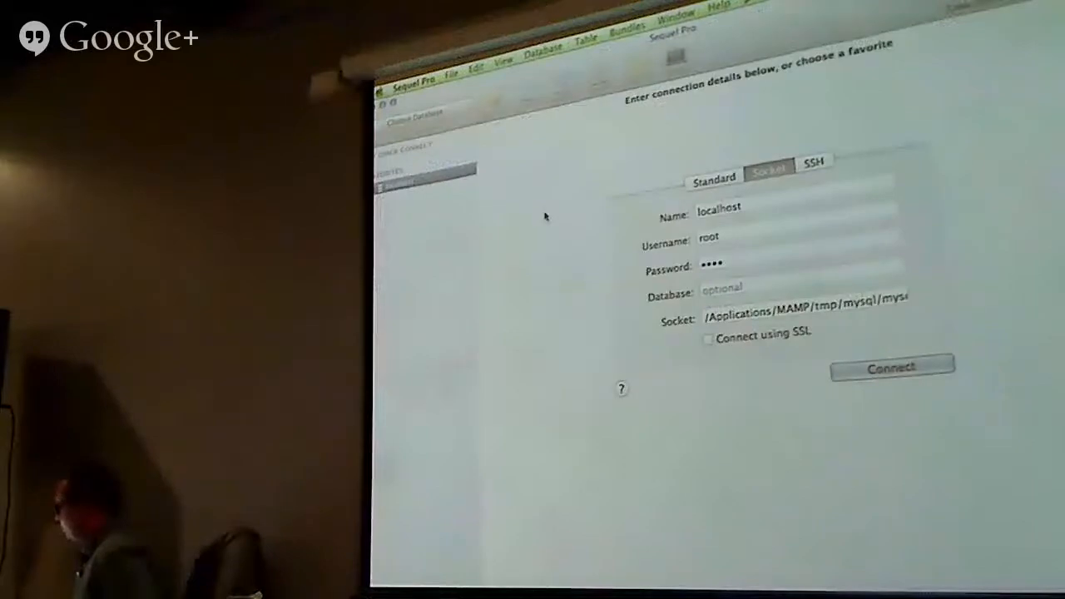
# Connect to the localhost MySQL server and view the wp_users table's rows.
pyautogui.click(892, 370)
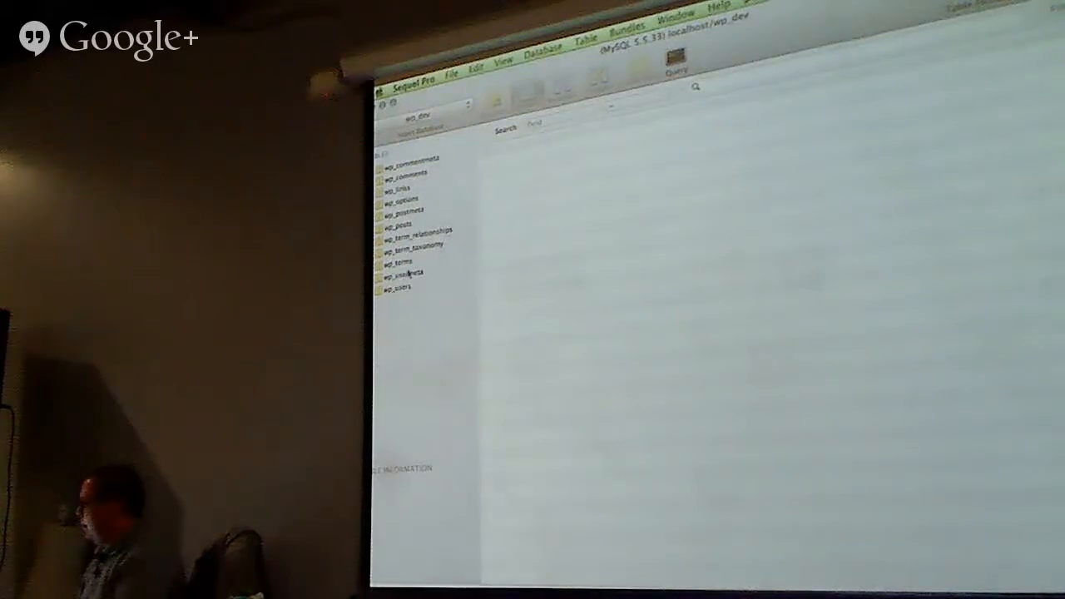
pyautogui.click(403, 286)
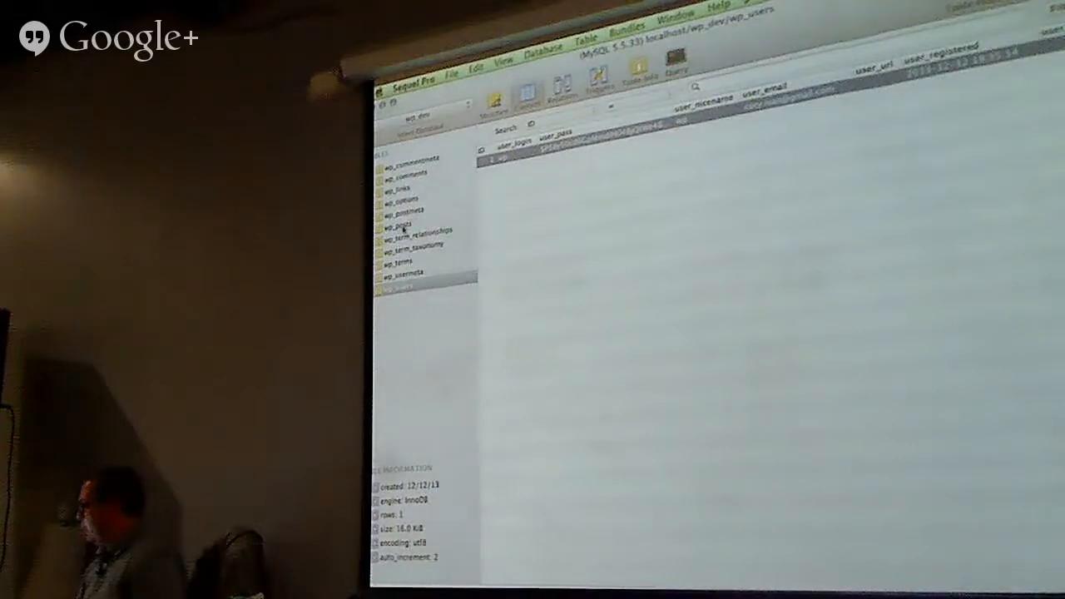
pyautogui.click(403, 209)
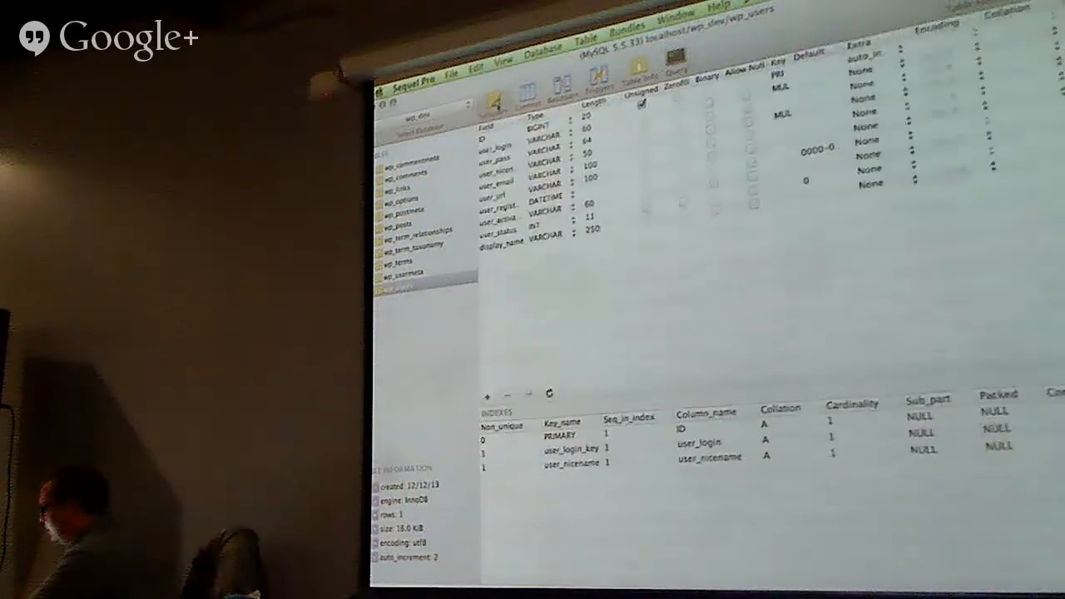
pyautogui.click(523, 91)
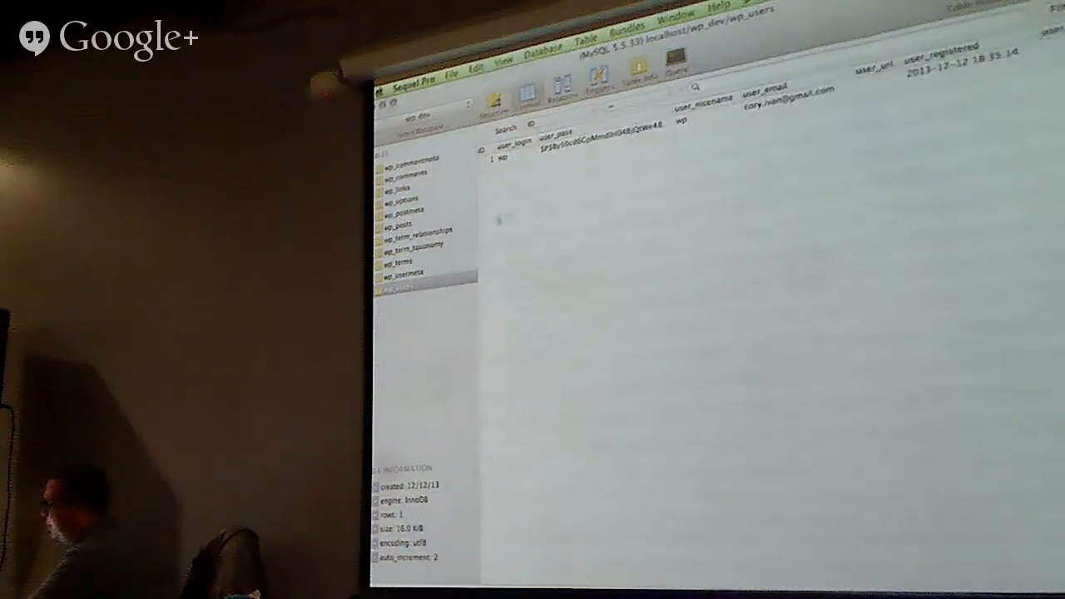
pyautogui.click(676, 65)
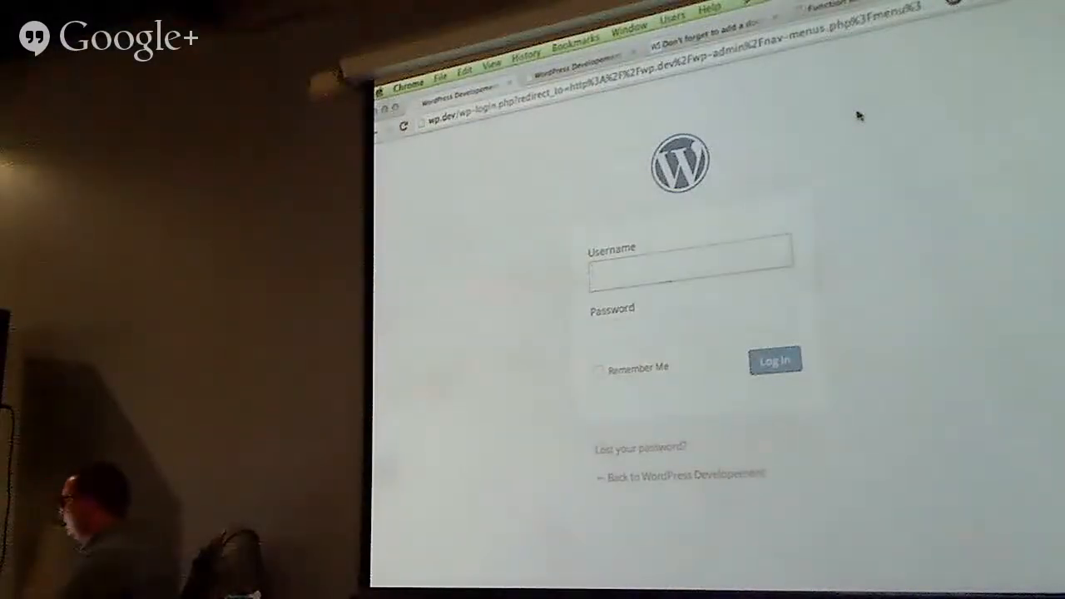
pyautogui.write('wp')
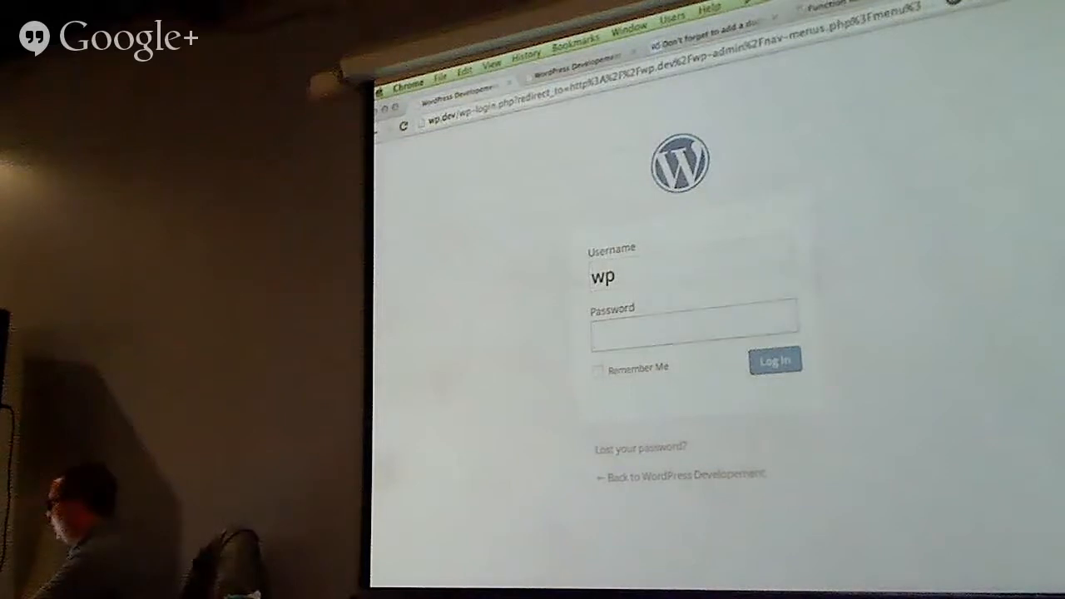
pyautogui.write('password')
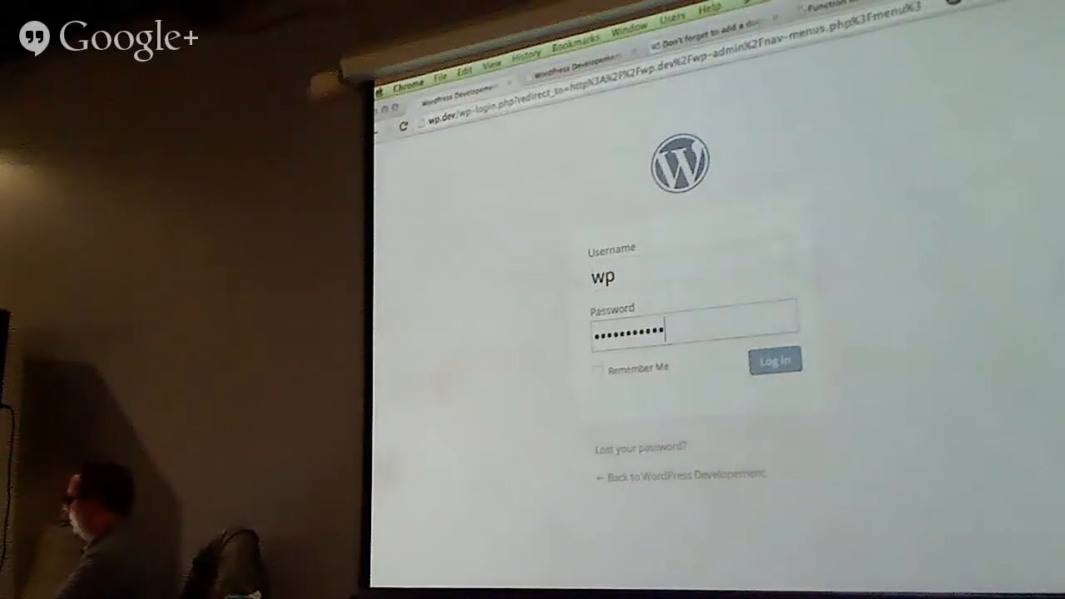
pyautogui.click(772, 359)
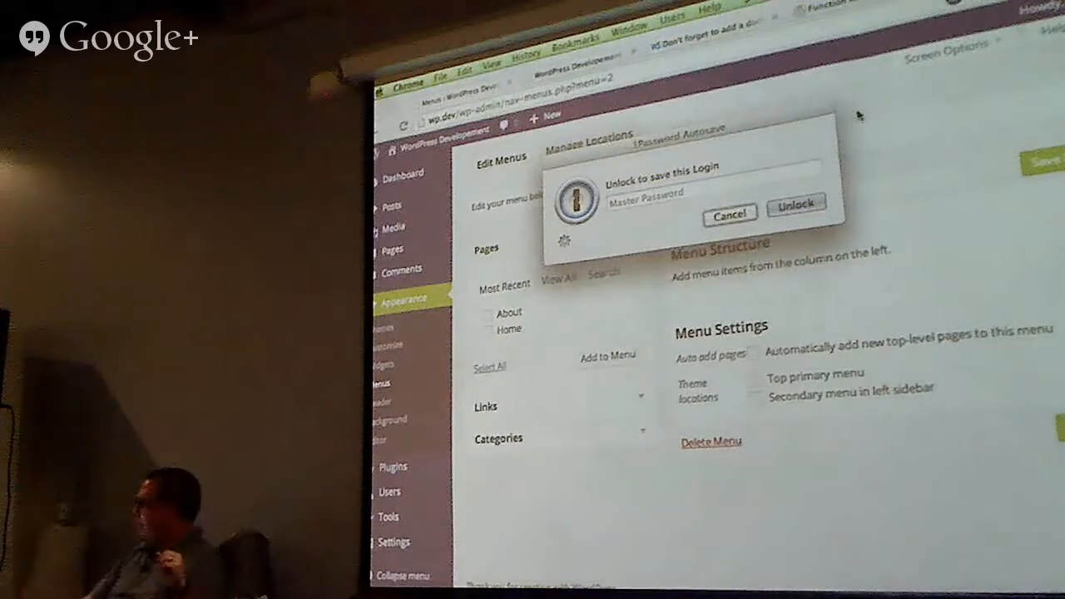
pyautogui.click(729, 213)
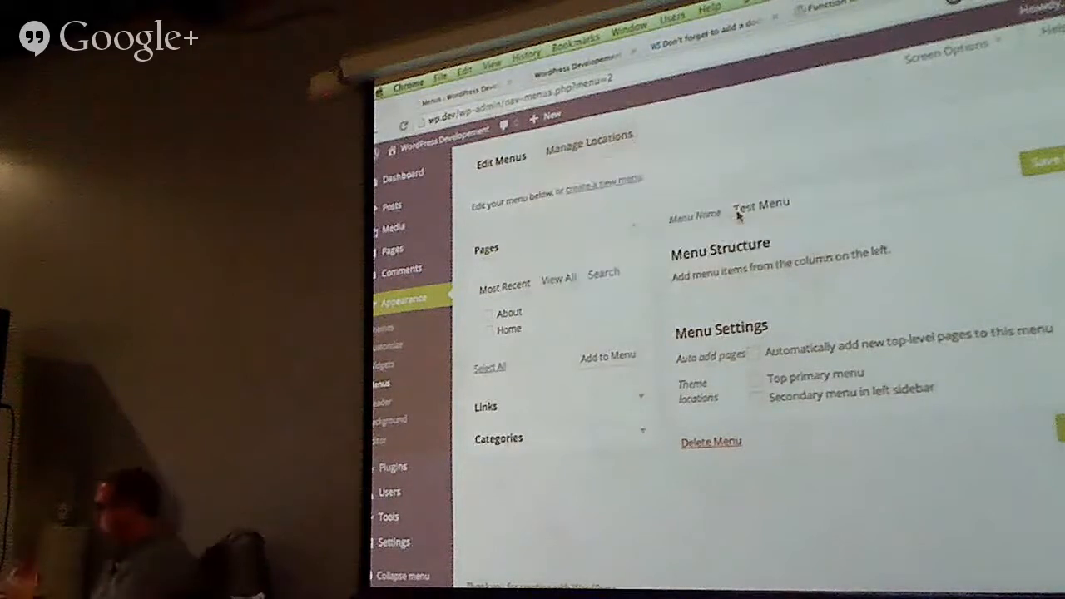